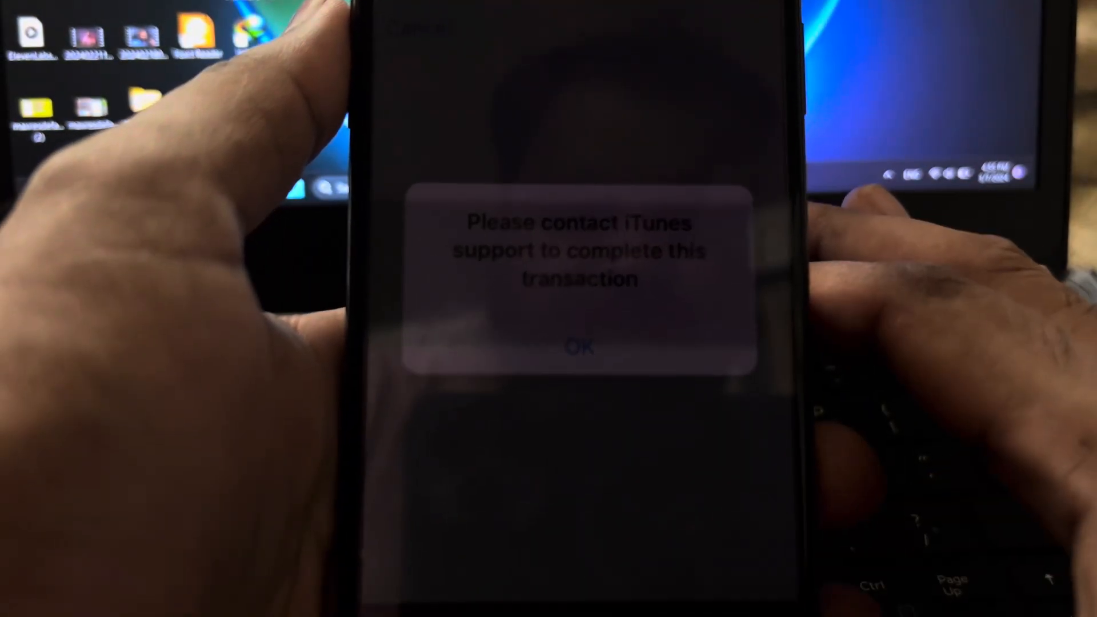
Dismiss the 'Please contact iTunes support to complete this transaction' alert with OK
click(579, 346)
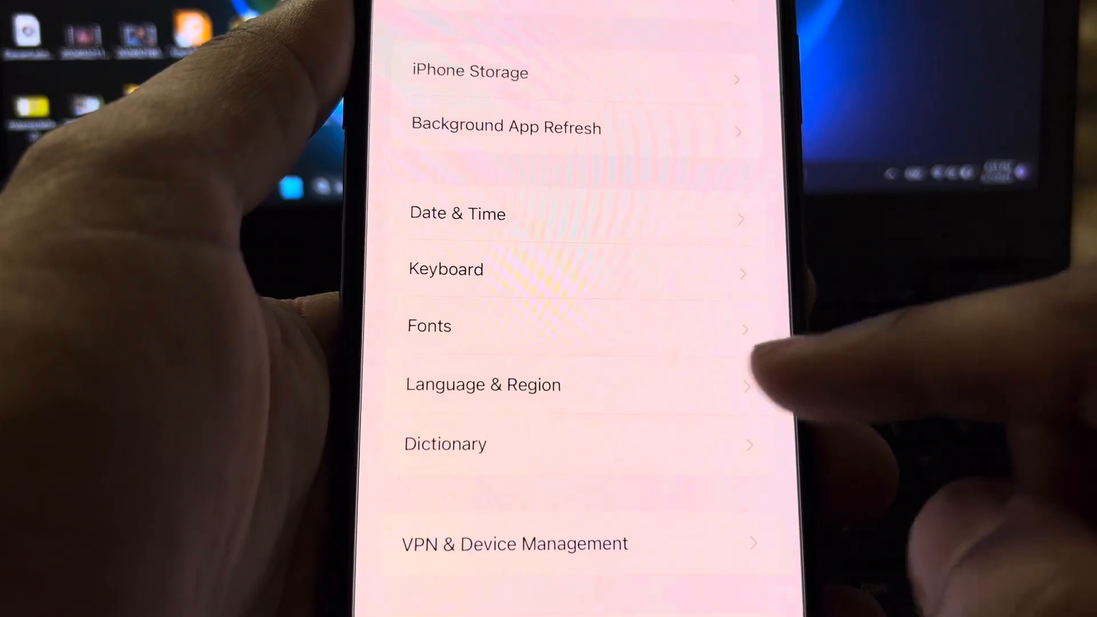
Check a General setting such as Date & Time or Language & Region
click(483, 383)
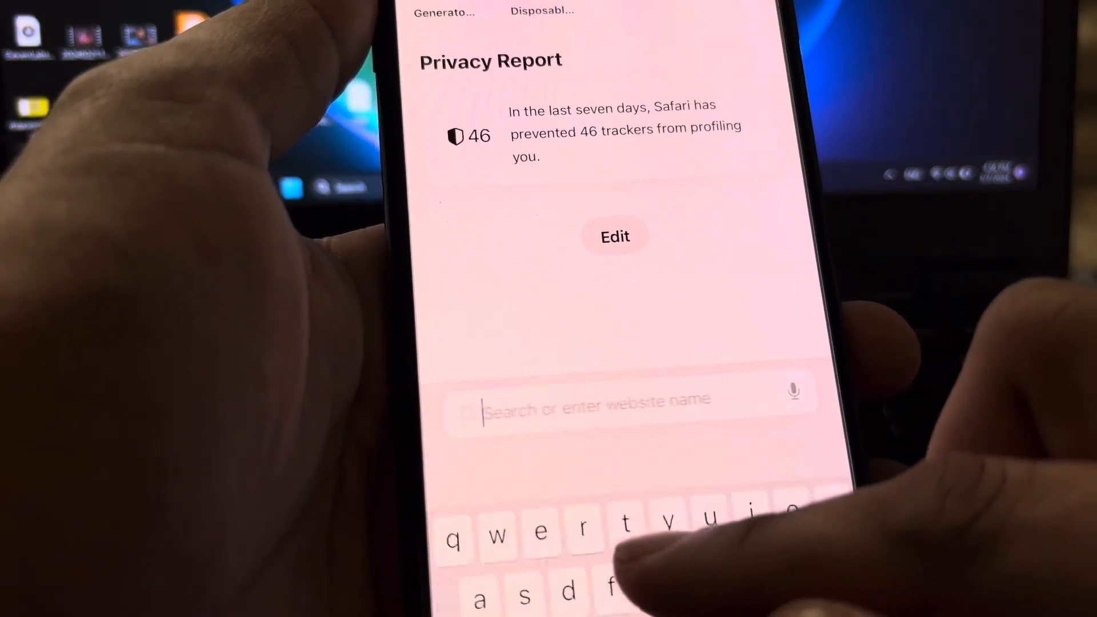
Search Google for 'apple support' from Safari's address bar and scroll the results
text(apple s)
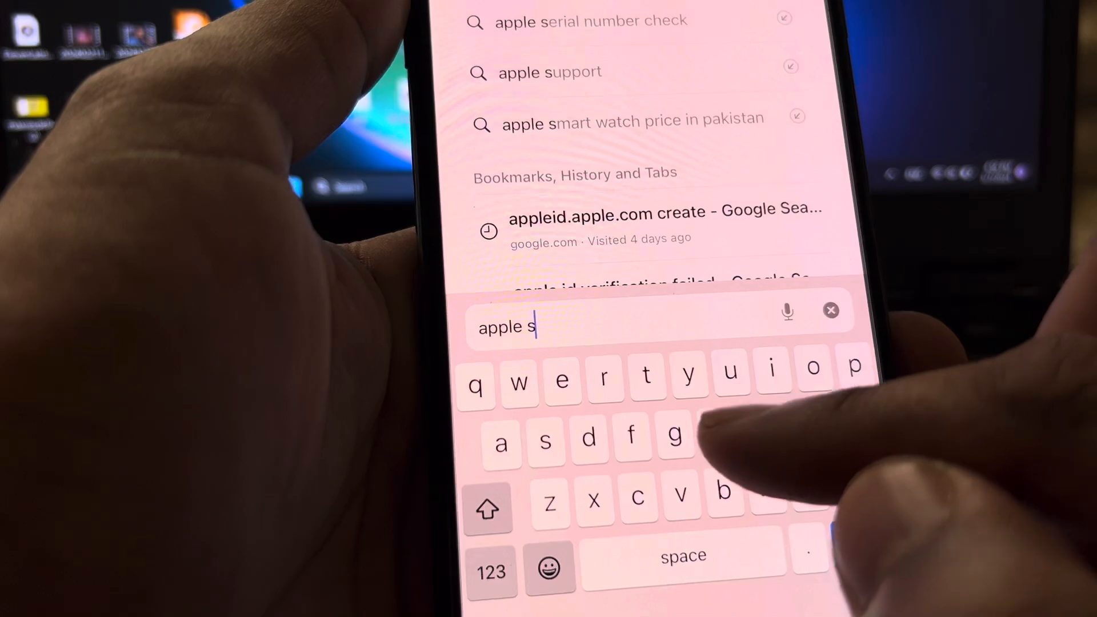
click(550, 72)
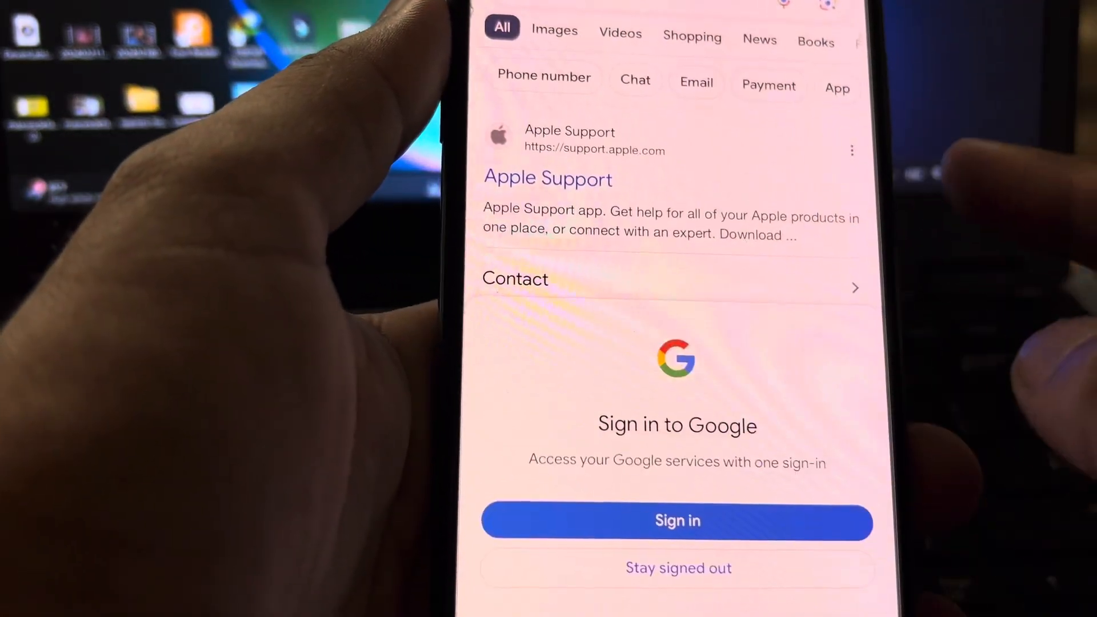
scroll(down, 3)
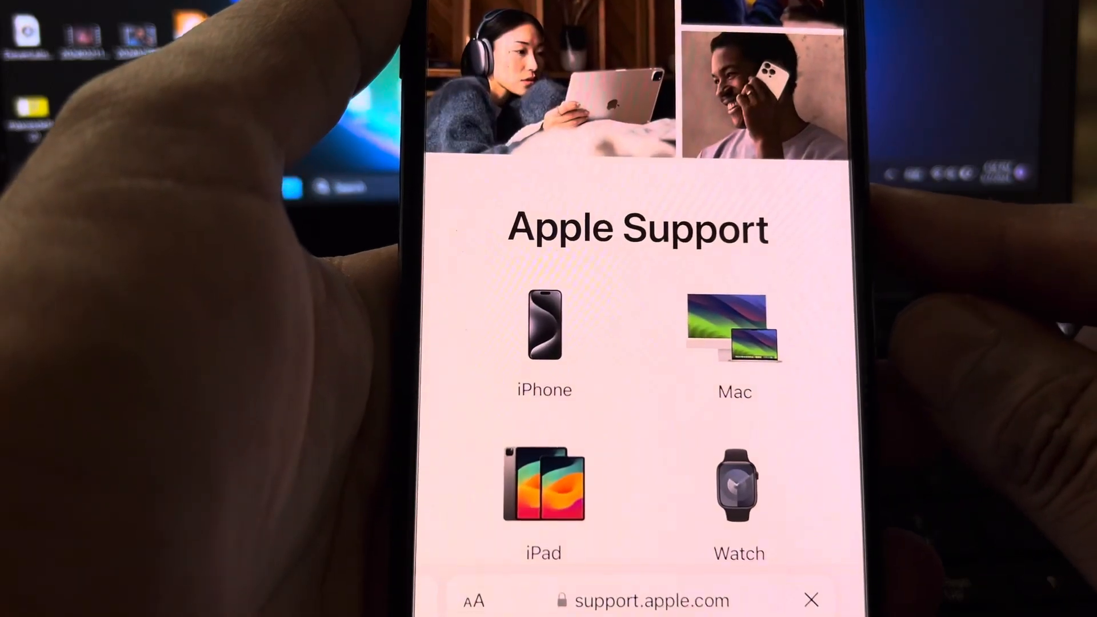
Scroll past the Apple Support topic tiles and start a support search
scroll(down, 3)
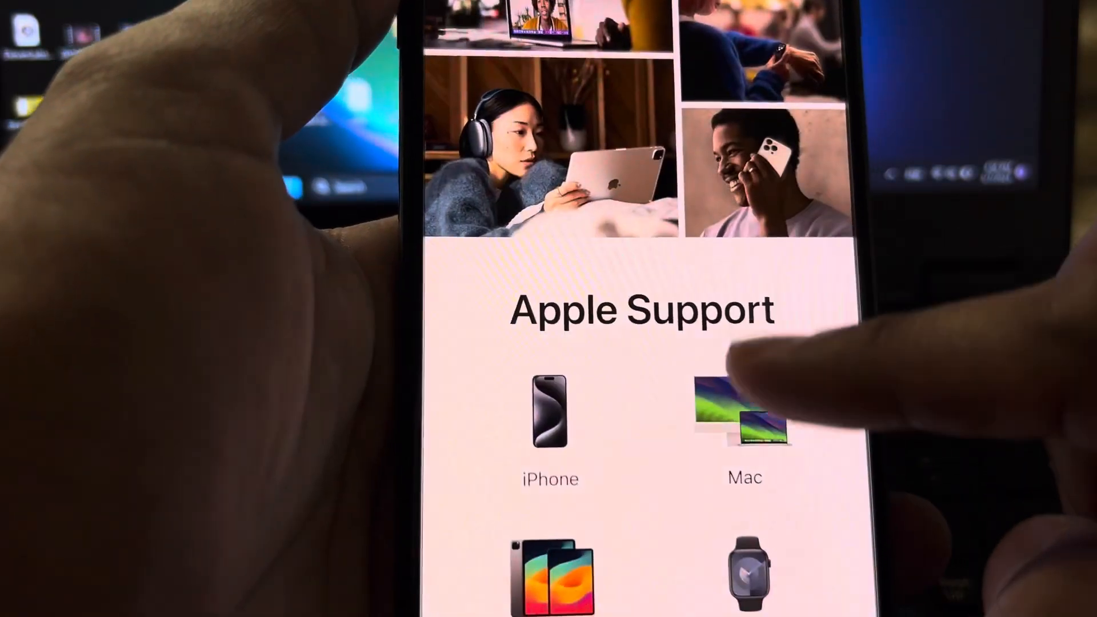
scroll(down, 3)
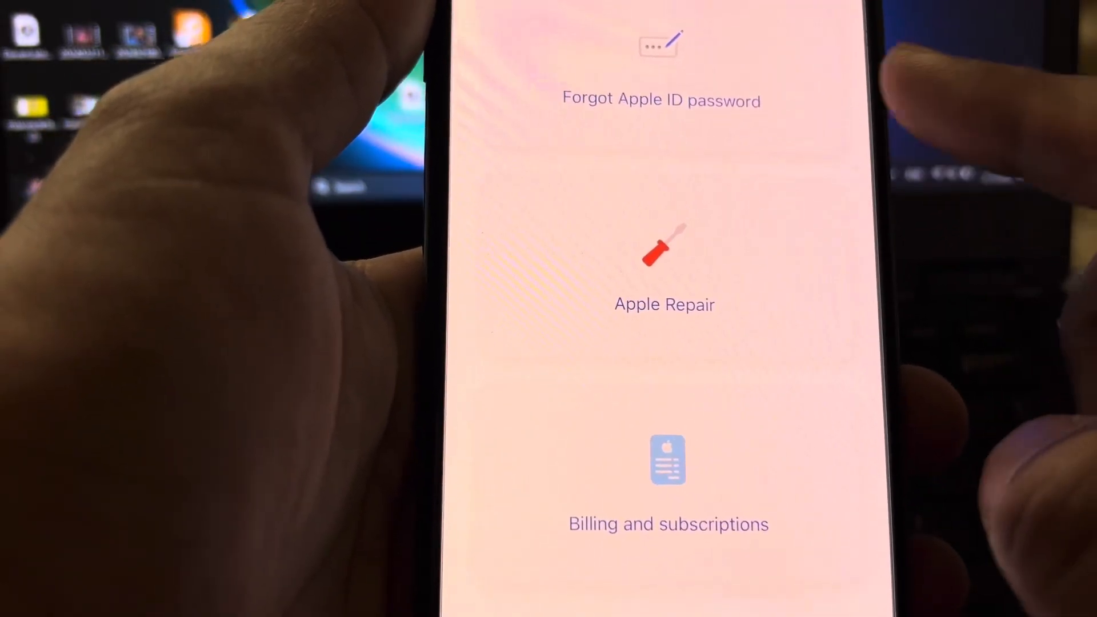
scroll(down, 3)
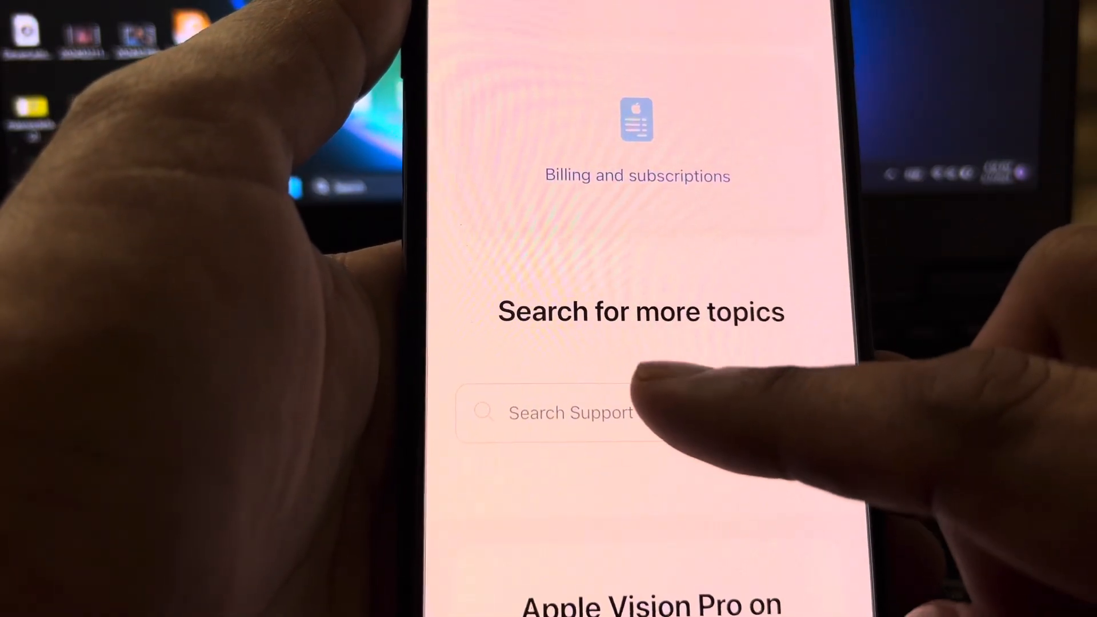
click(569, 412)
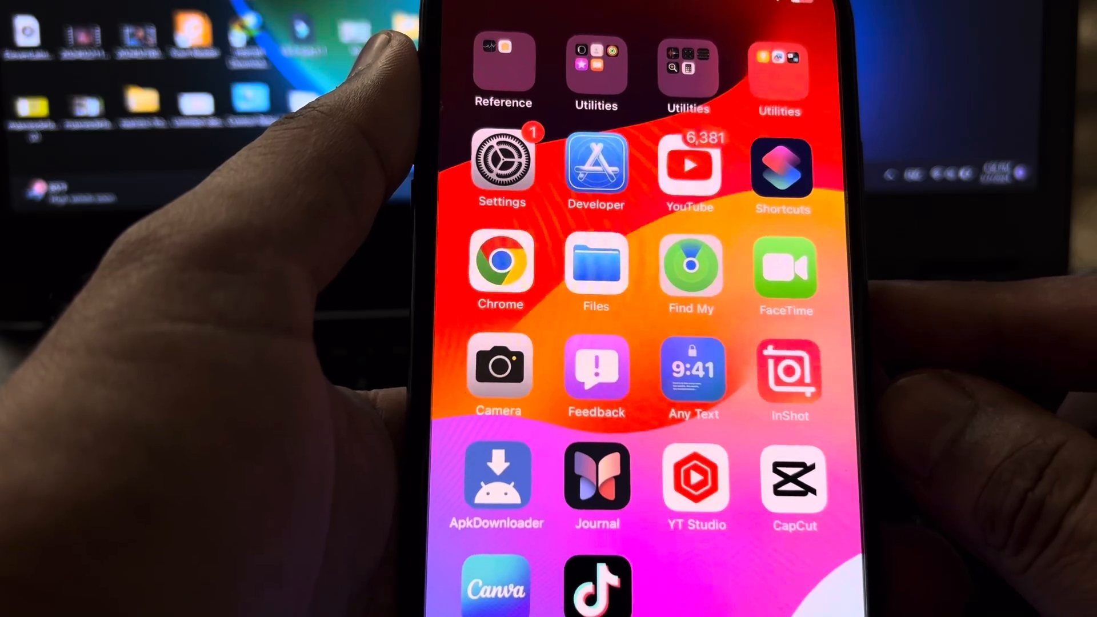
Open the Apple ID page in Settings and scroll to Media & Purchases and Family Sharing
click(500, 162)
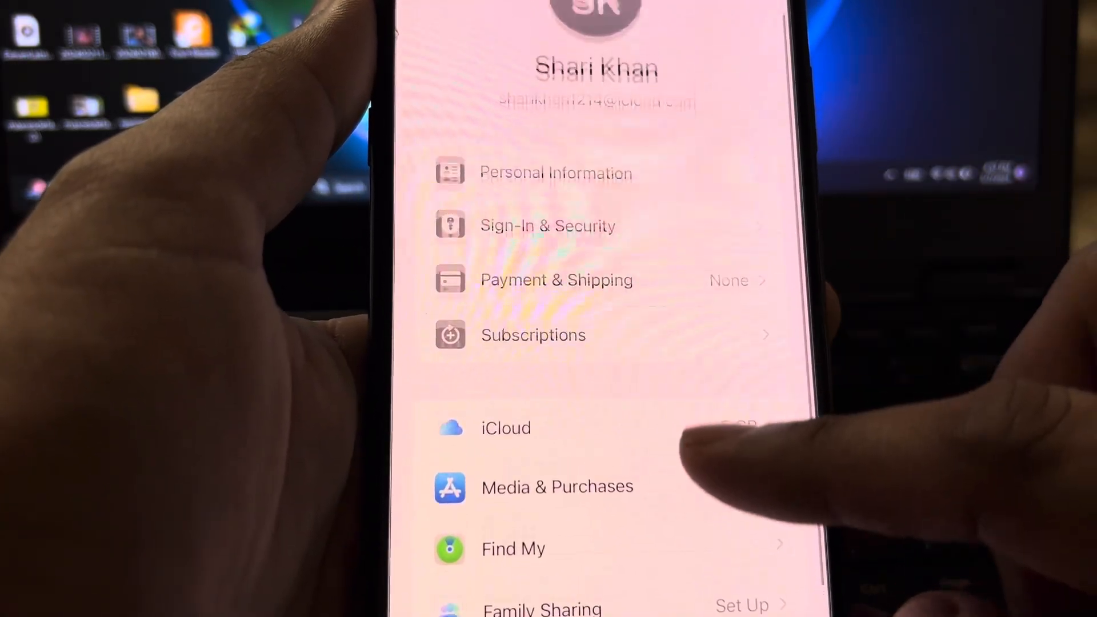
scroll(down, 3)
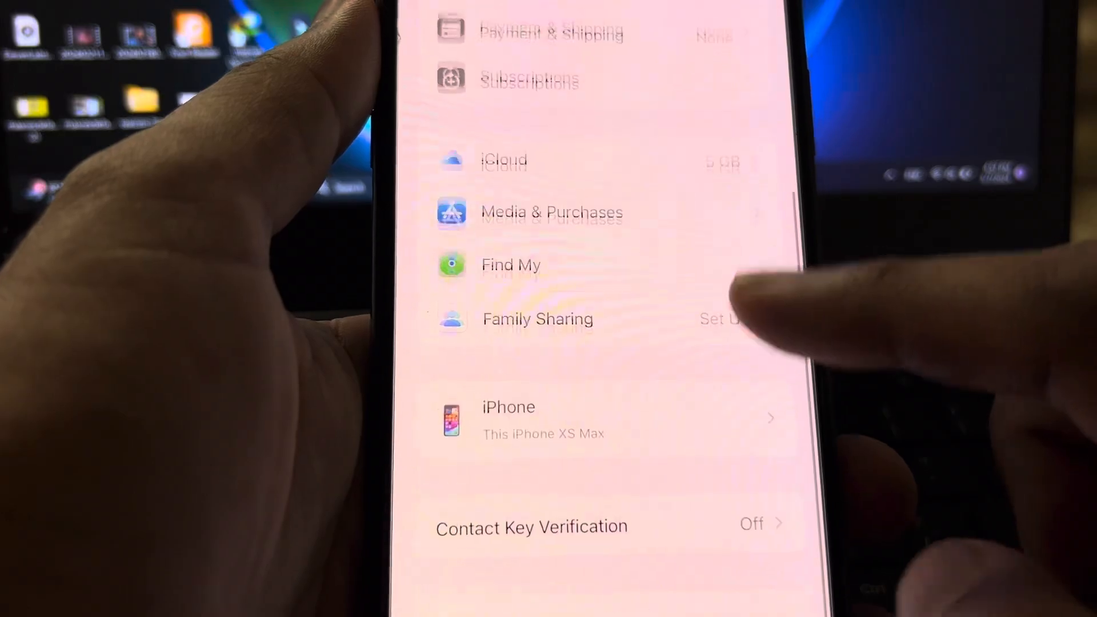